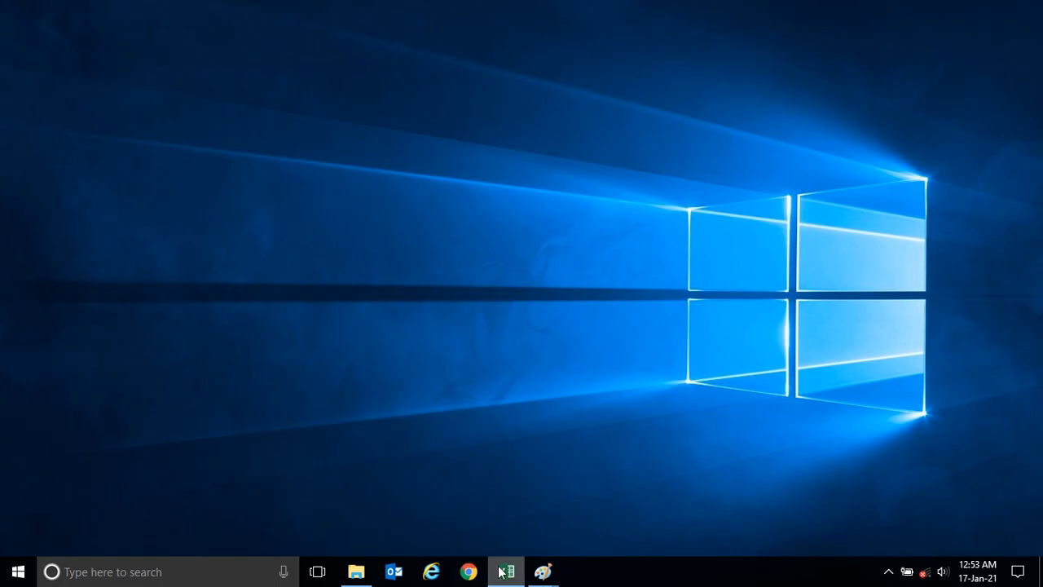
Step: Bring up the LAB3 workbook and select the first employee name in column D
left_click(505, 570)
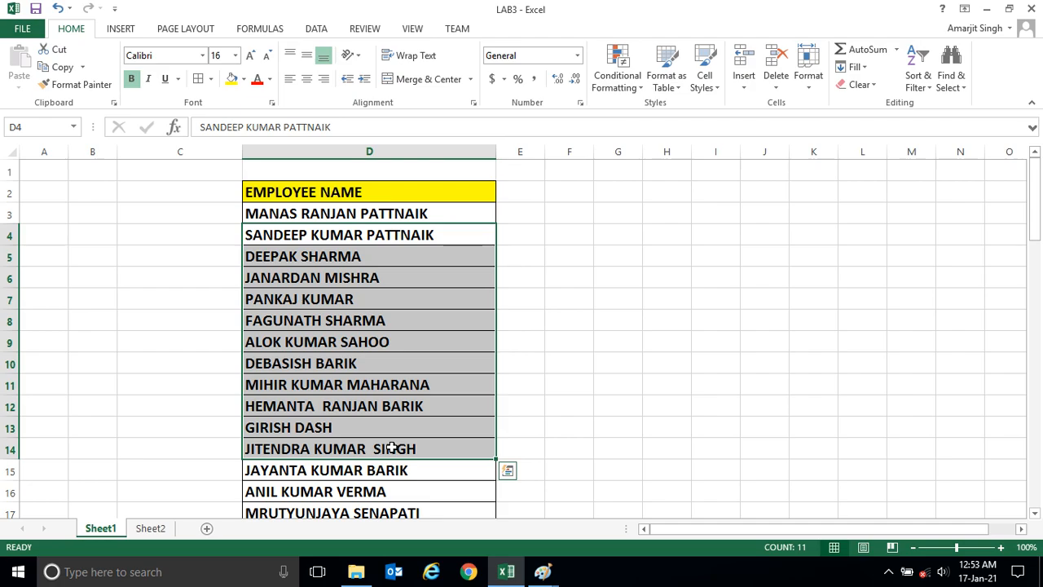
mouse_move(329, 336)
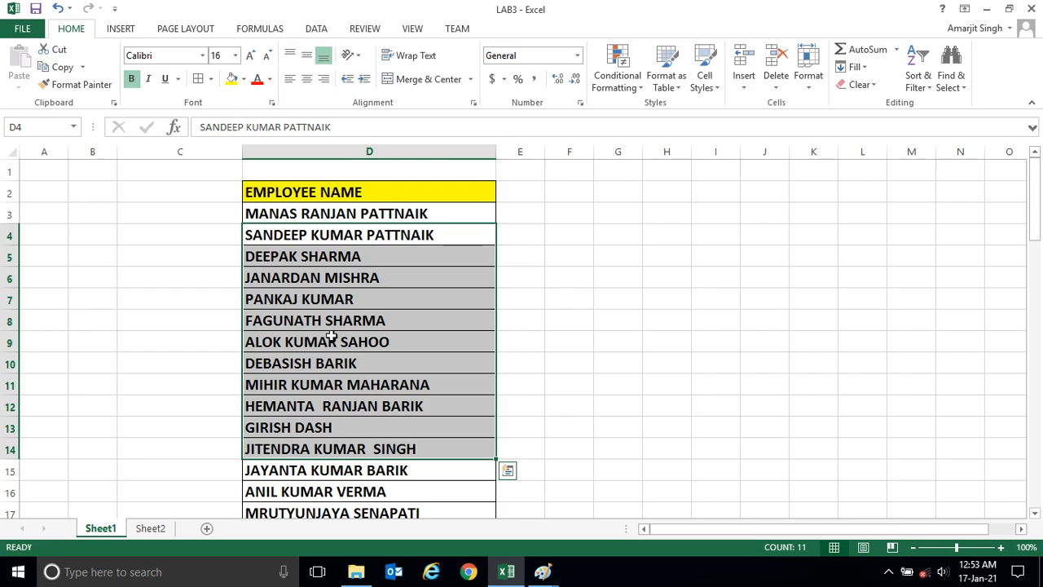
left_click(368, 255)
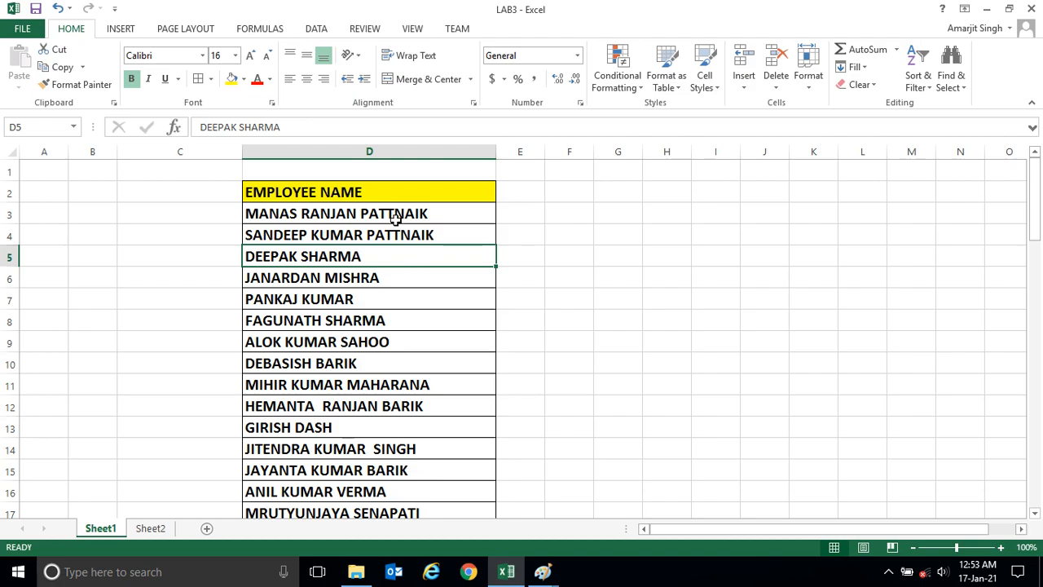
mouse_move(627, 195)
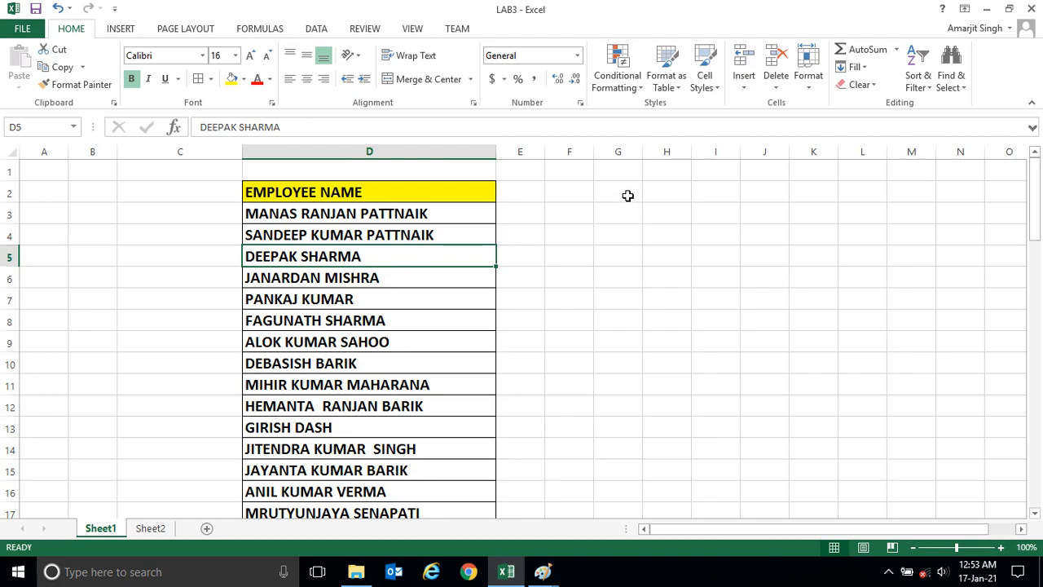
left_click(618, 256)
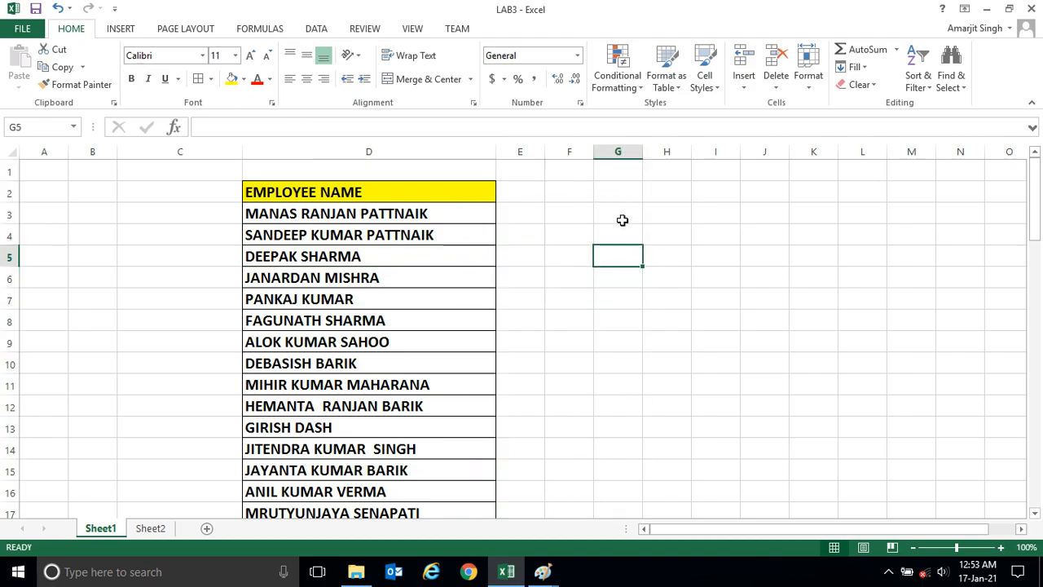
left_click(619, 214)
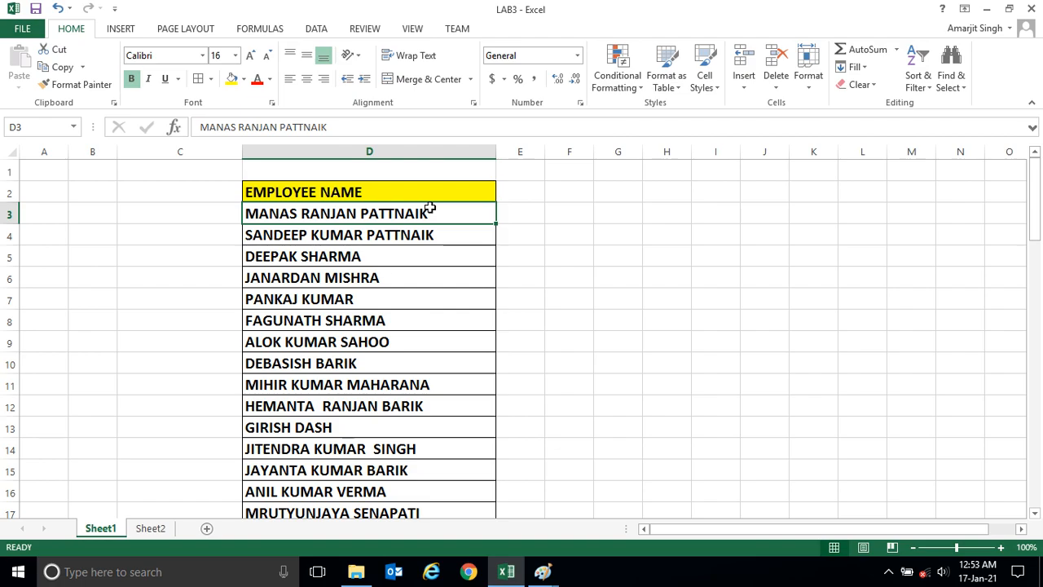
mouse_move(424, 264)
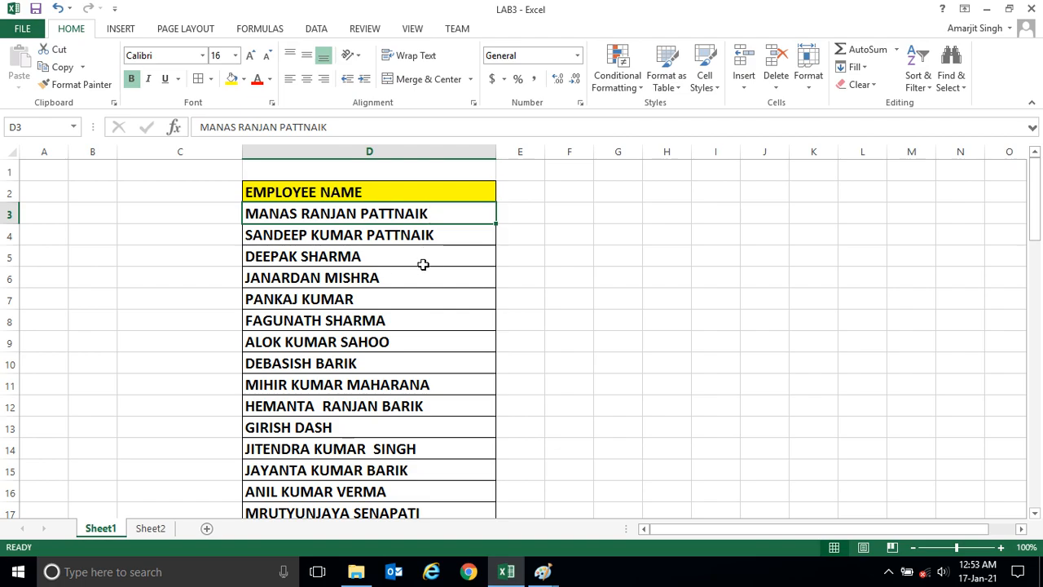
mouse_move(444, 215)
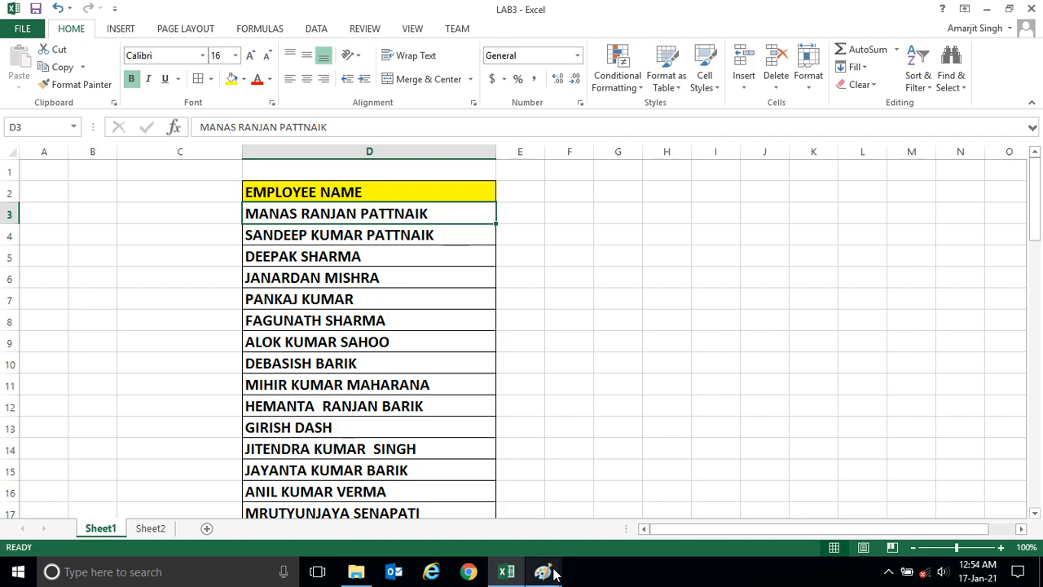
Step: Show the keyboard picture in Paint, then return to the employee name spreadsheet
left_click(544, 572)
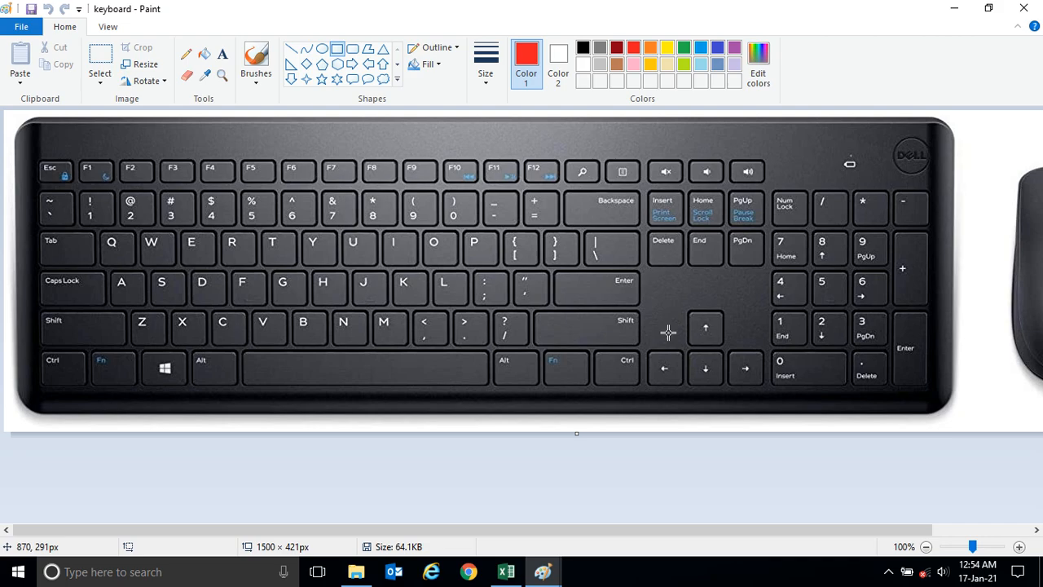
mouse_move(629, 417)
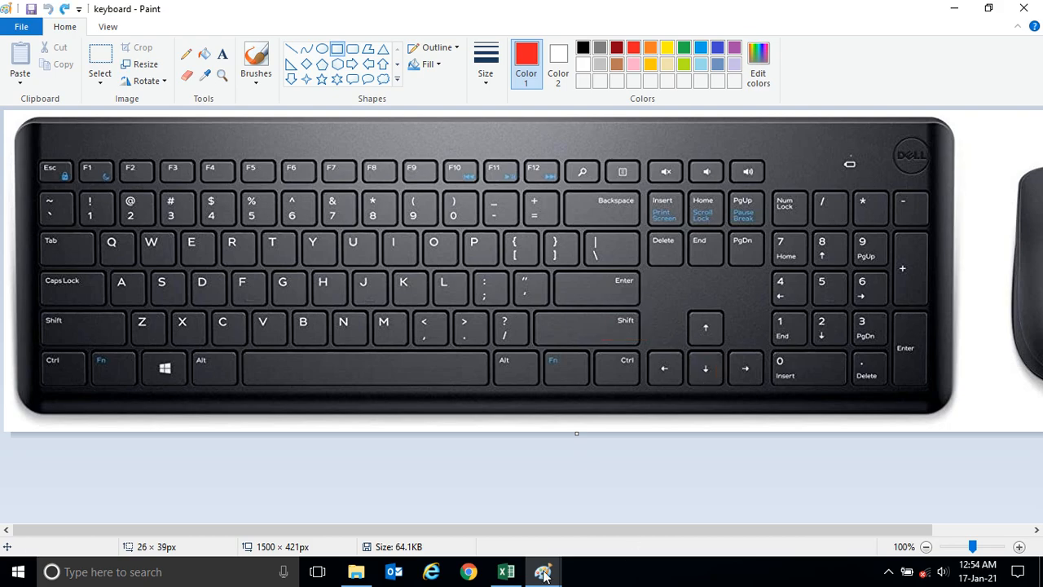
left_click(543, 572)
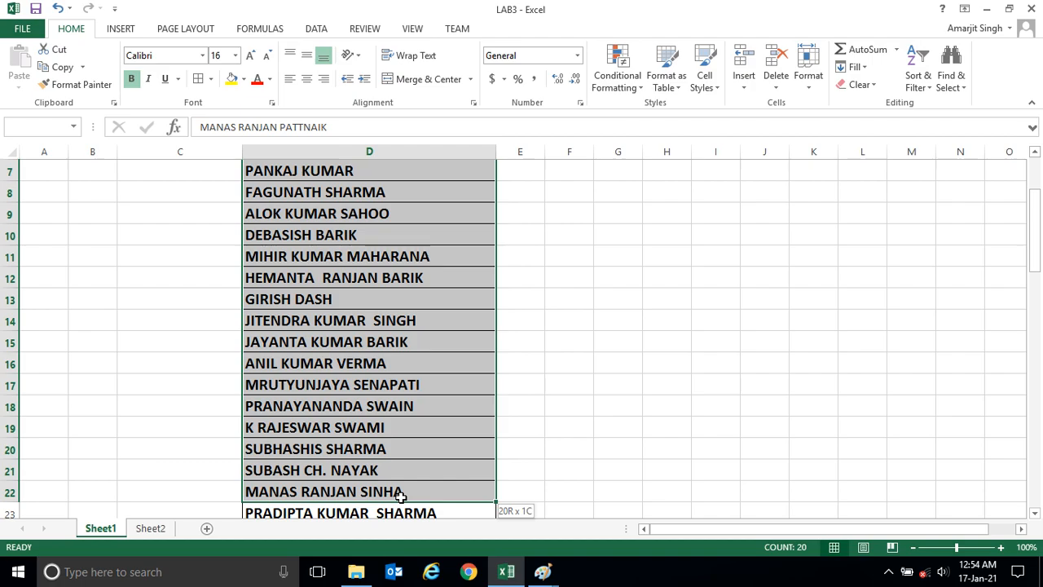
left_click_drag(399, 495, 399, 512)
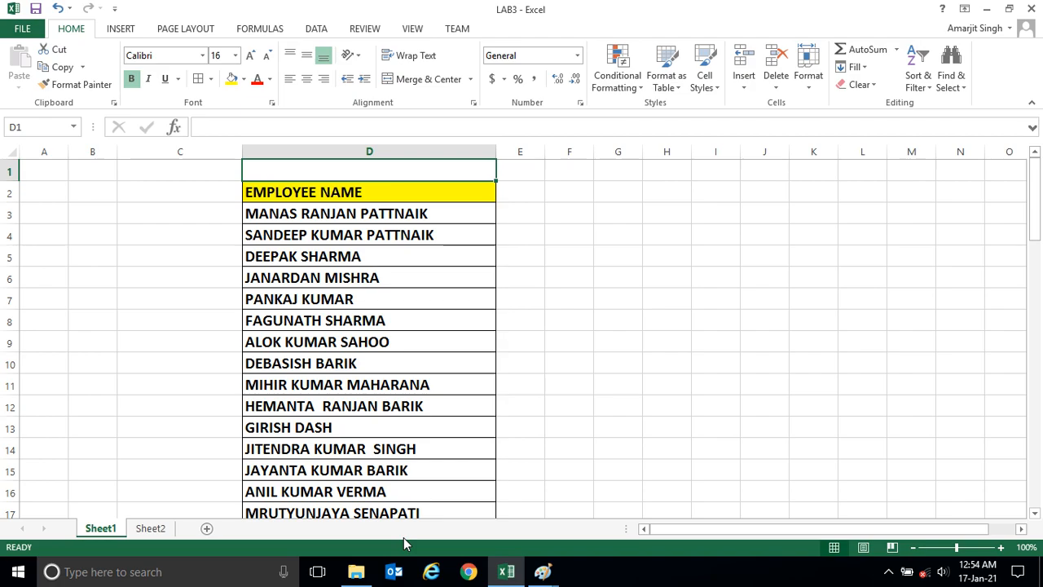
mouse_move(460, 217)
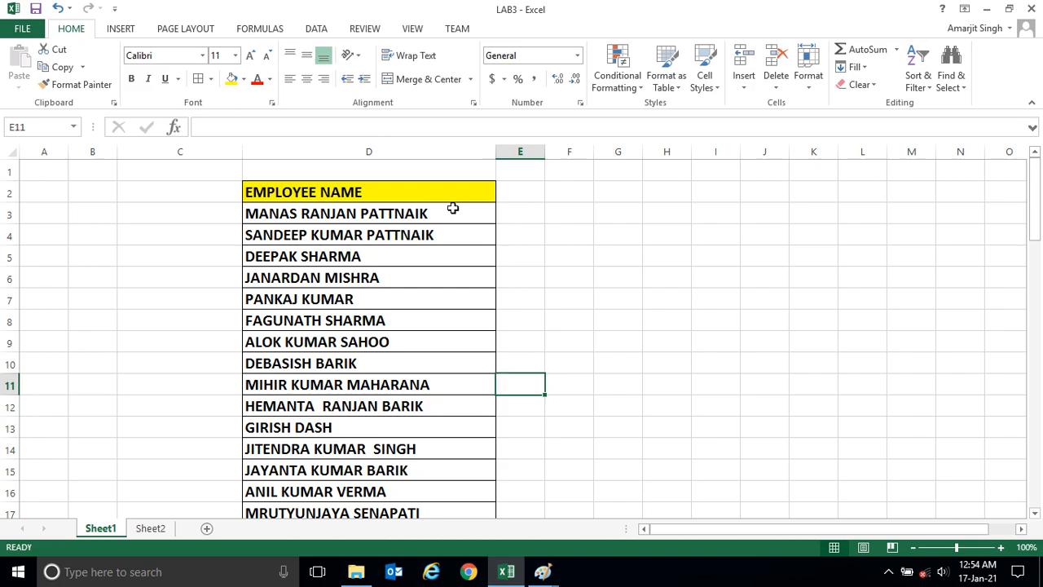
left_click(447, 212)
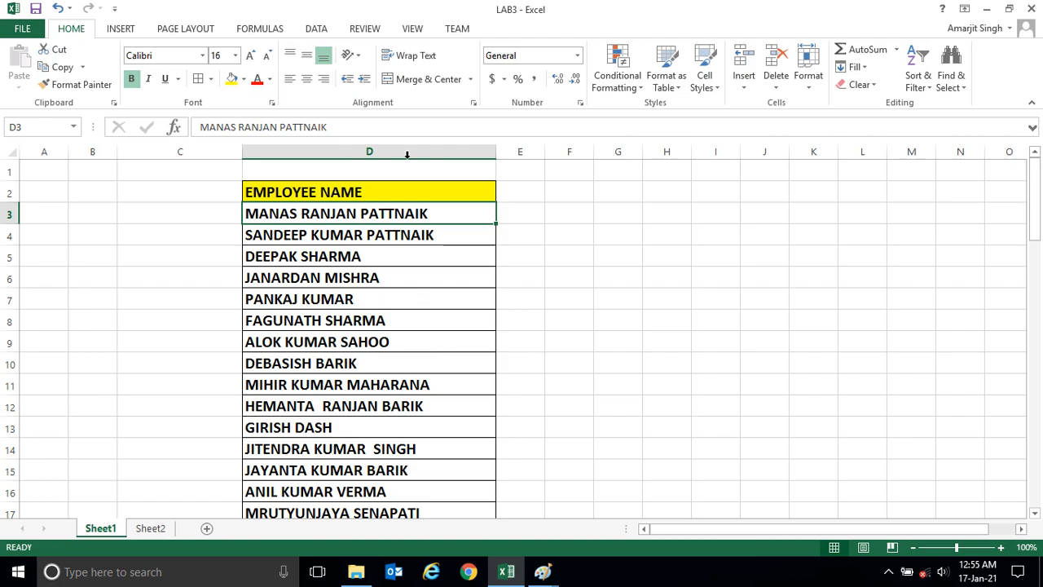
left_click(368, 152)
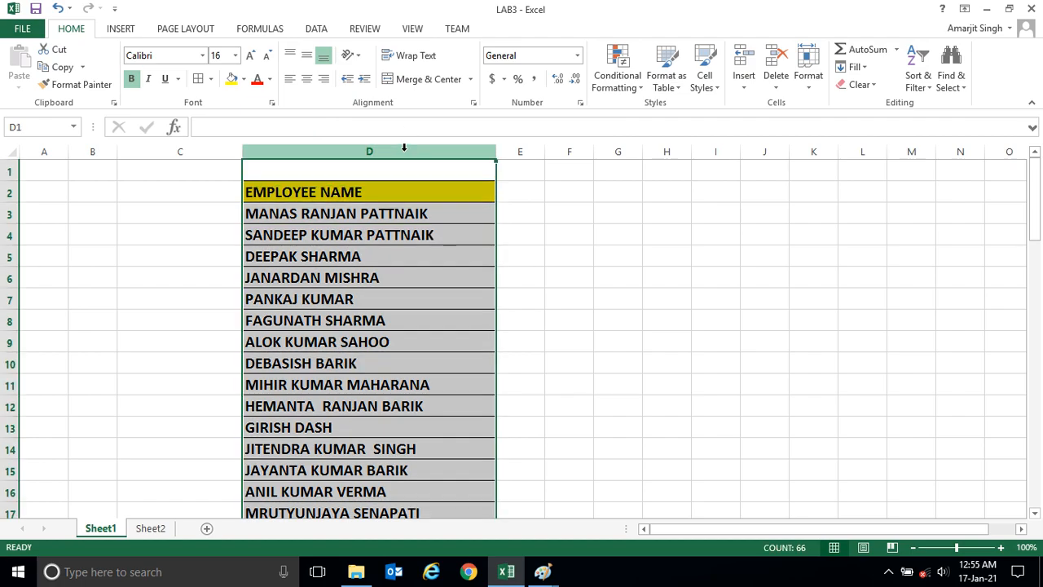
mouse_move(409, 250)
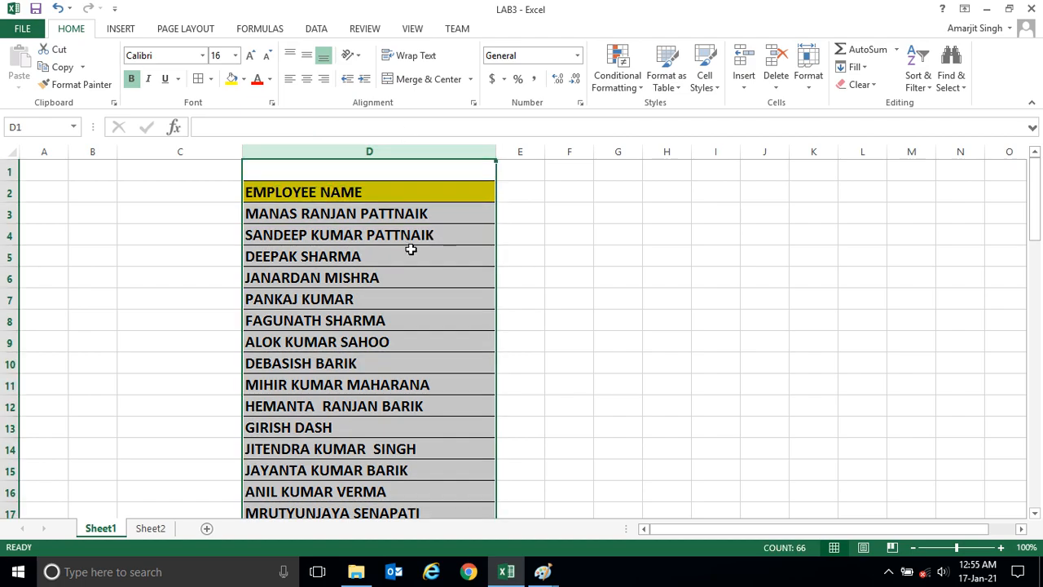
left_click(368, 277)
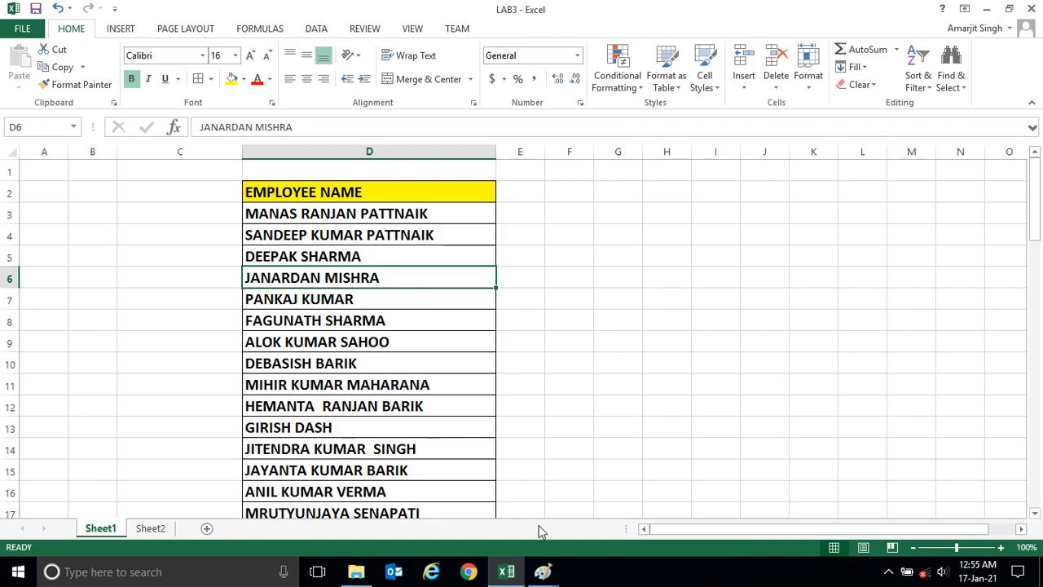
left_click(544, 570)
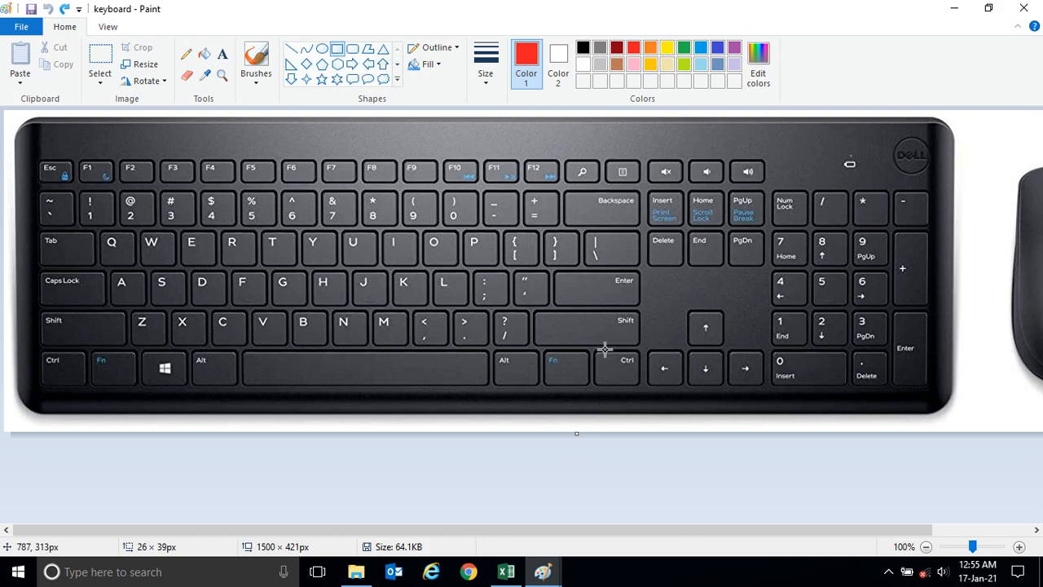
Step: Box the shortcut keys in red on the keyboard picture and return to the employee list
left_click_drag(602, 350, 643, 387)
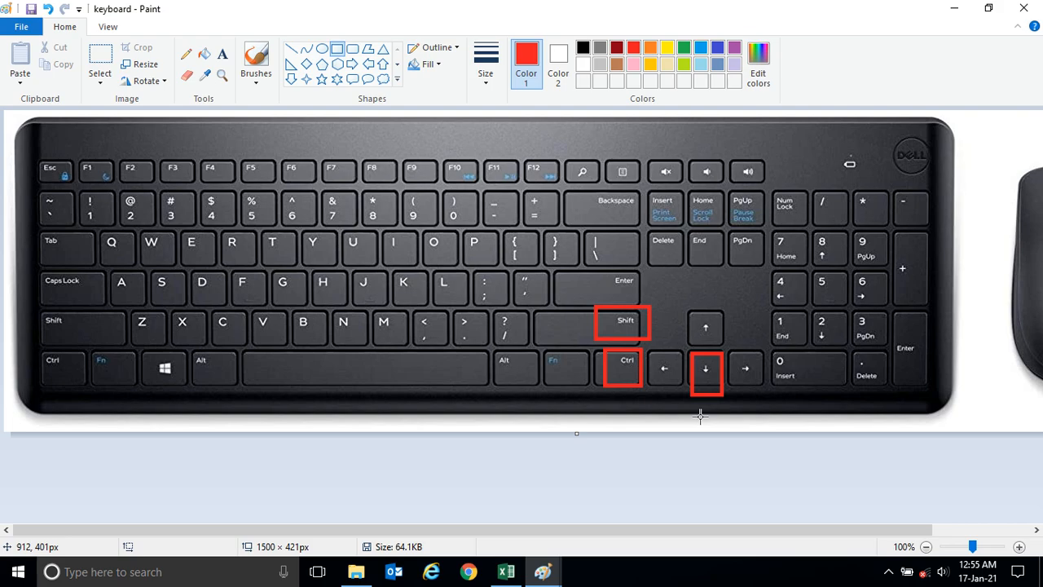
left_click(496, 571)
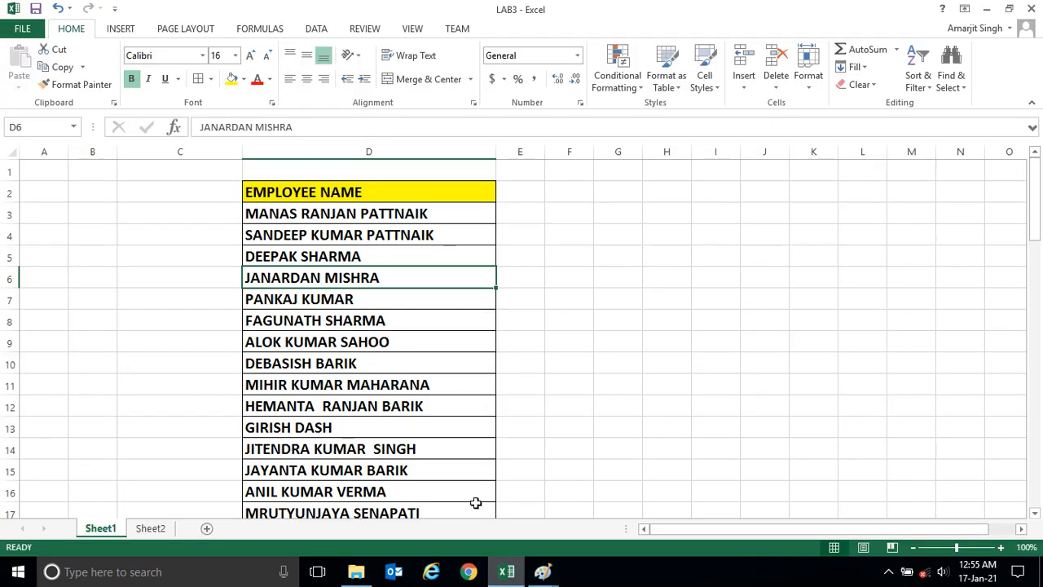
left_click(401, 214)
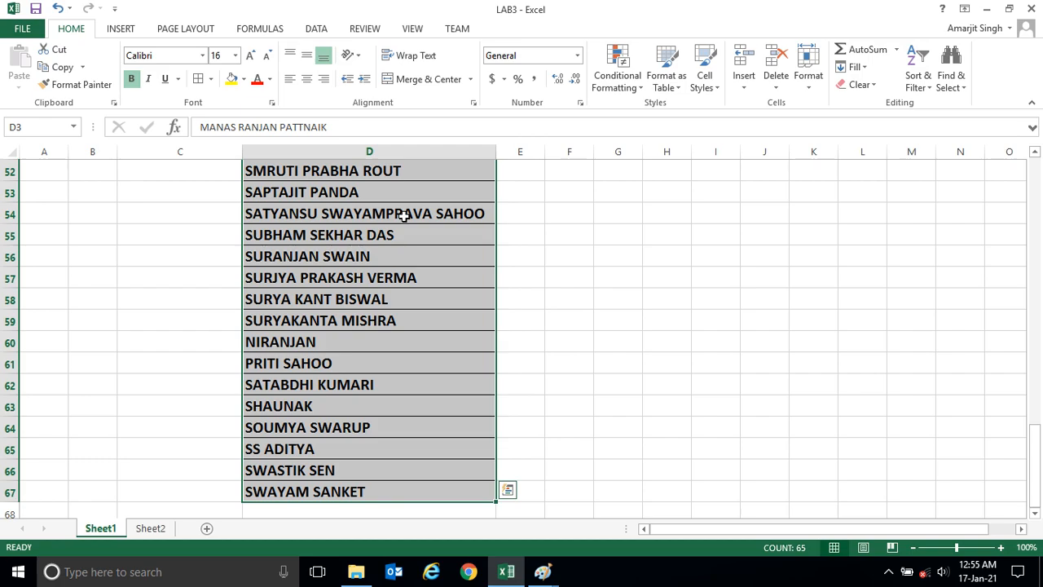
key("ctrl+Home")
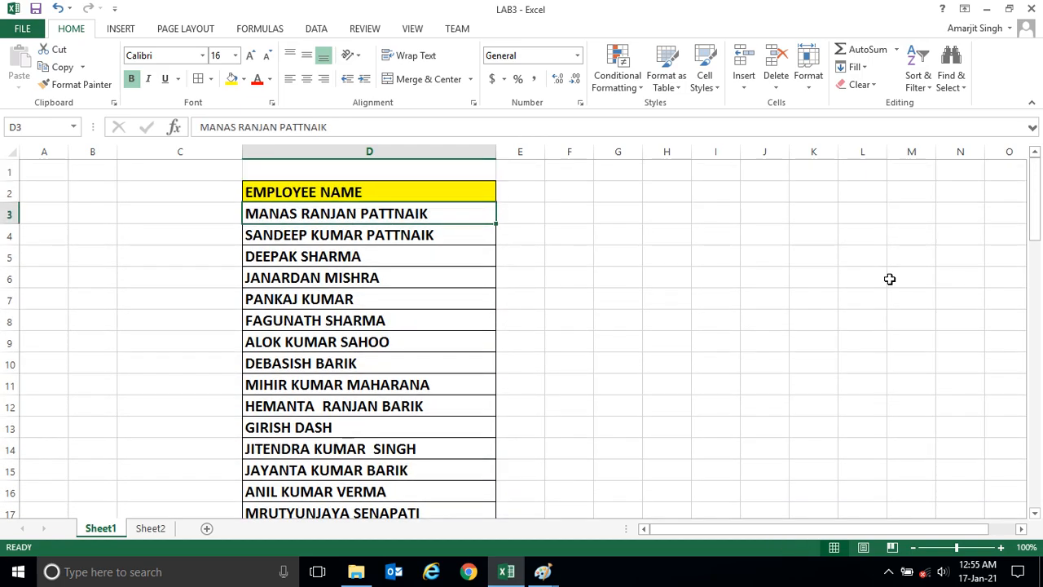
scroll("down", 3)
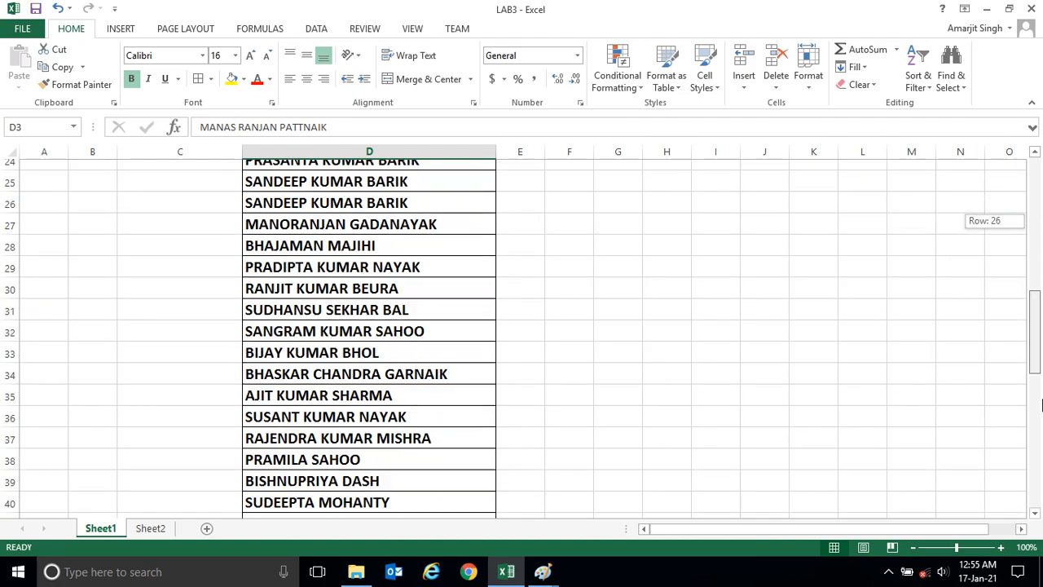
scroll("down", 3)
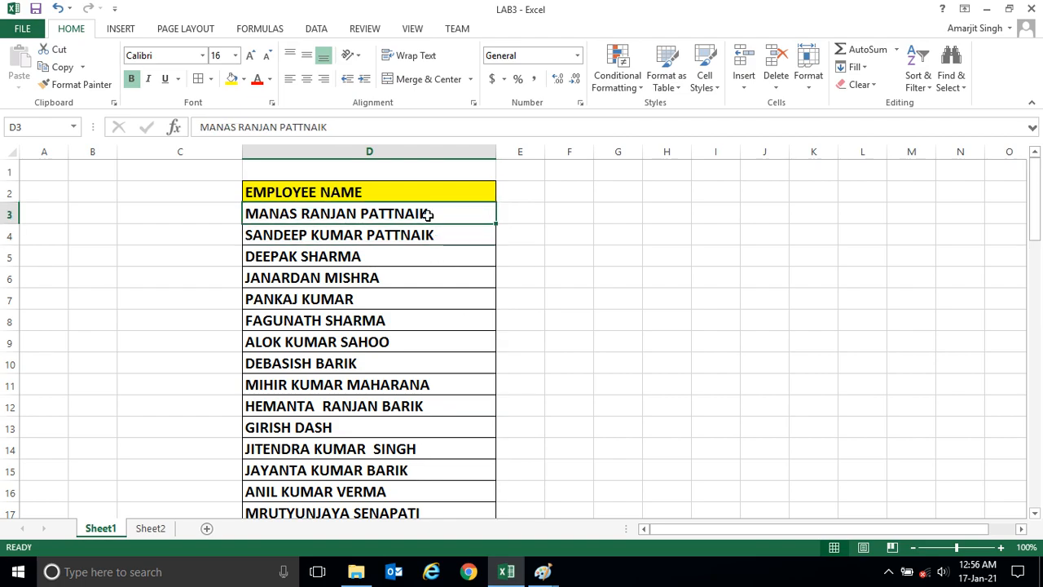
scroll("down", 3)
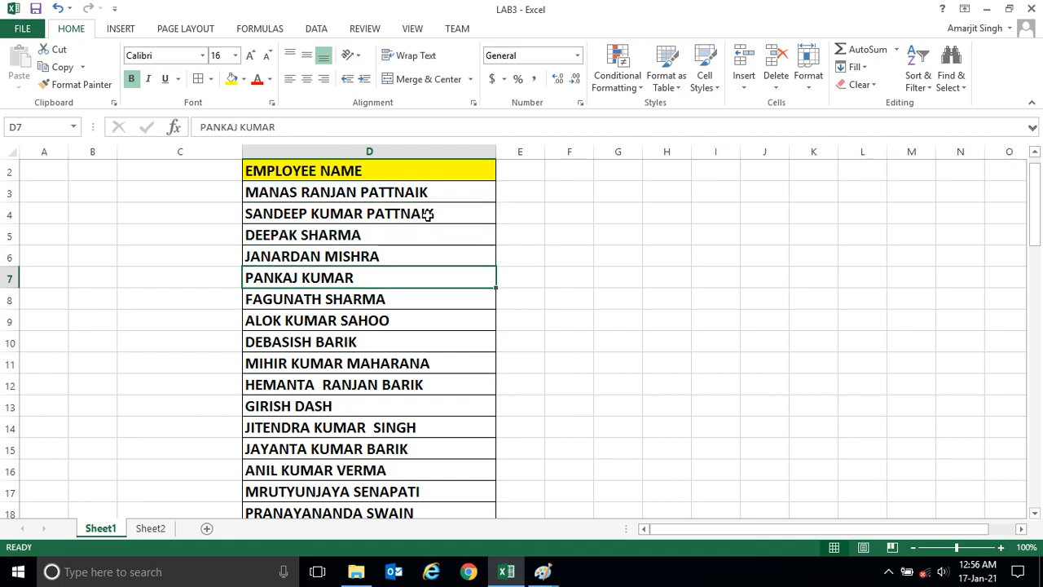
left_click(369, 404)
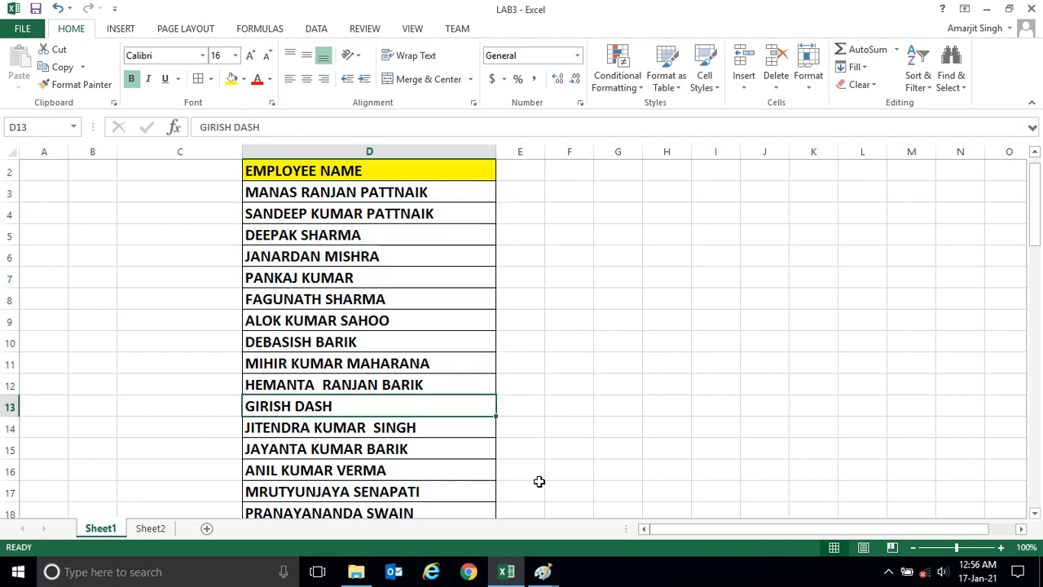
left_click(539, 569)
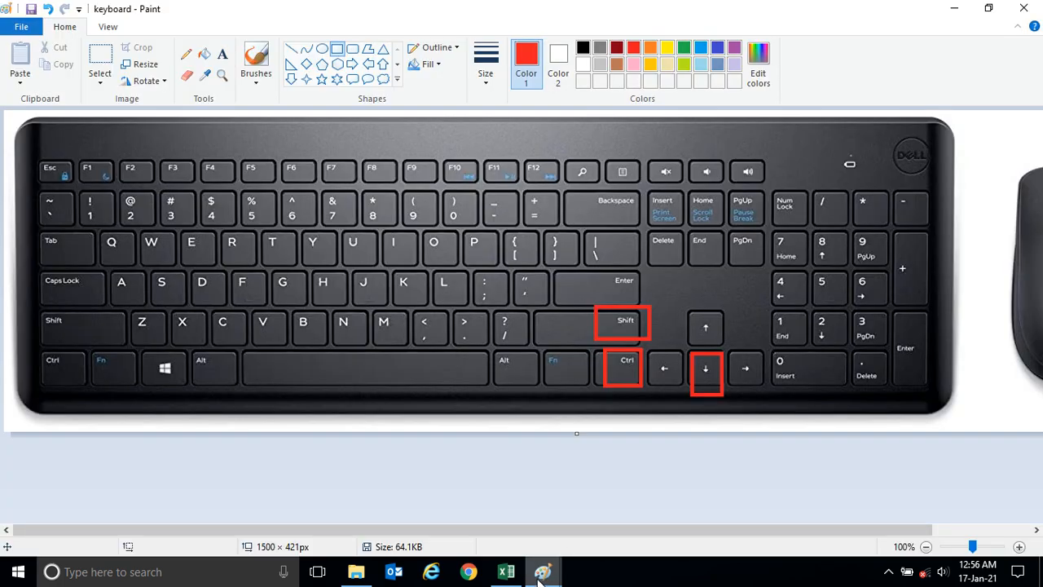
Step: Bring up the Ctrl+Shift+Down Arrow shortcut illustration picture in Paint
left_click(542, 570)
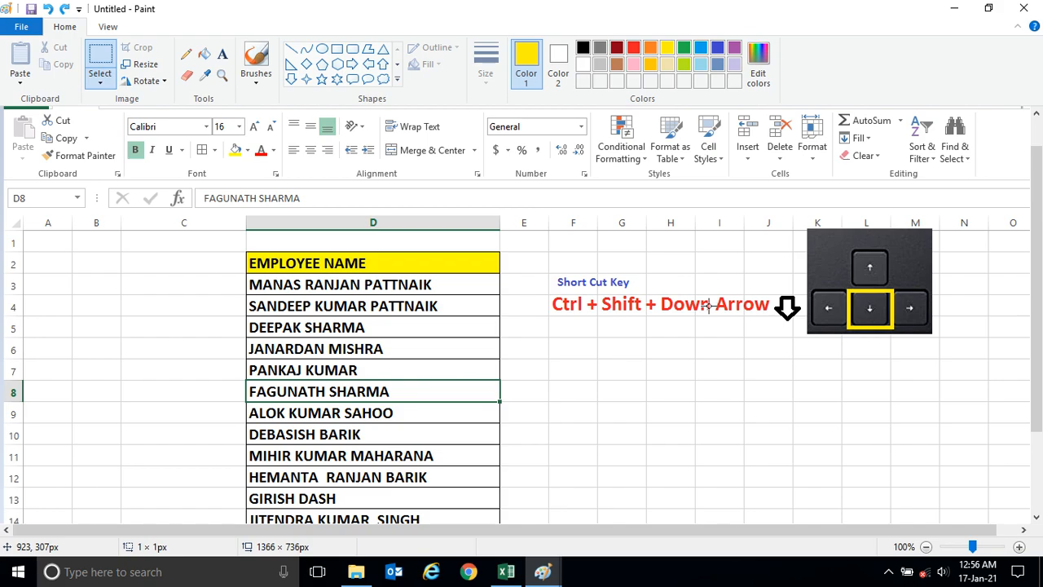
mouse_move(596, 520)
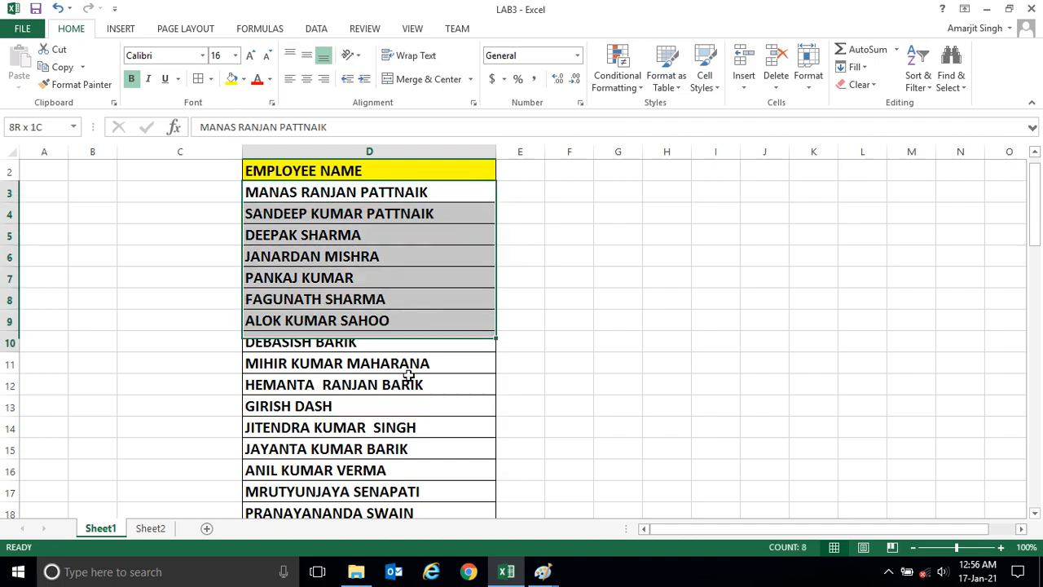
Step: Copy employee names from column D and paste them into column H starting at H4
left_click(569, 362)
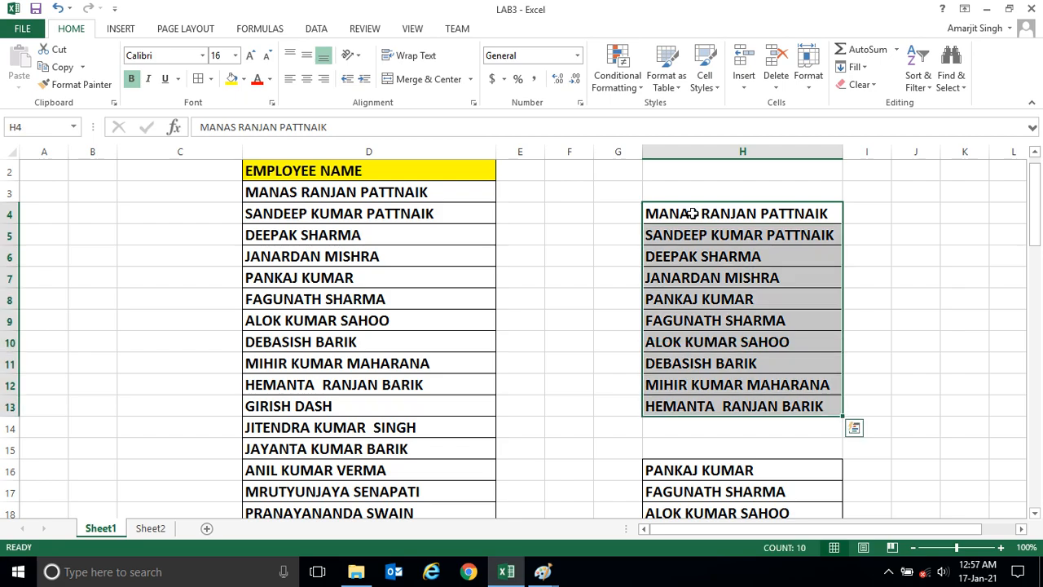
mouse_move(728, 453)
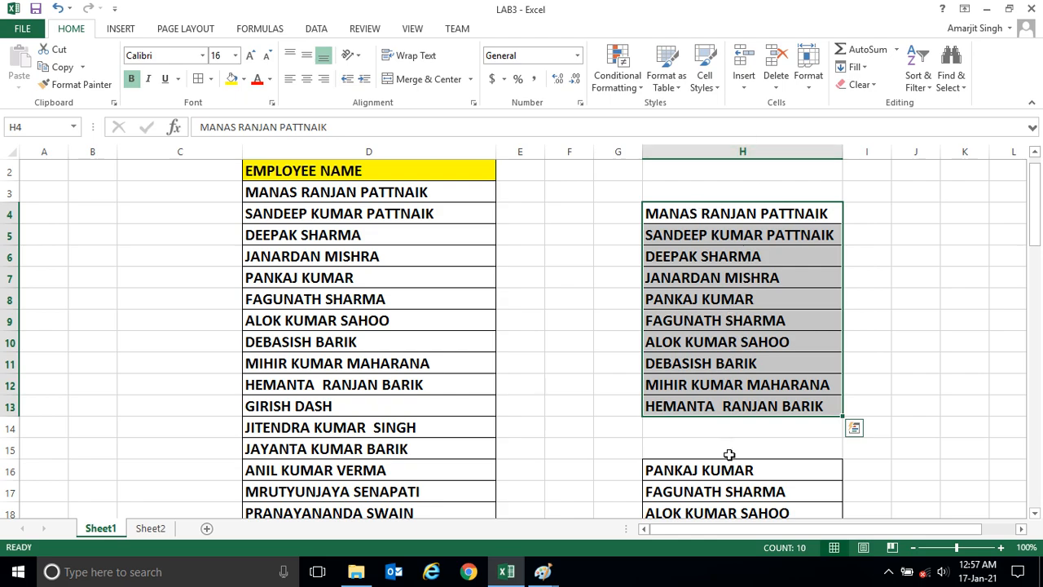
left_click(720, 469)
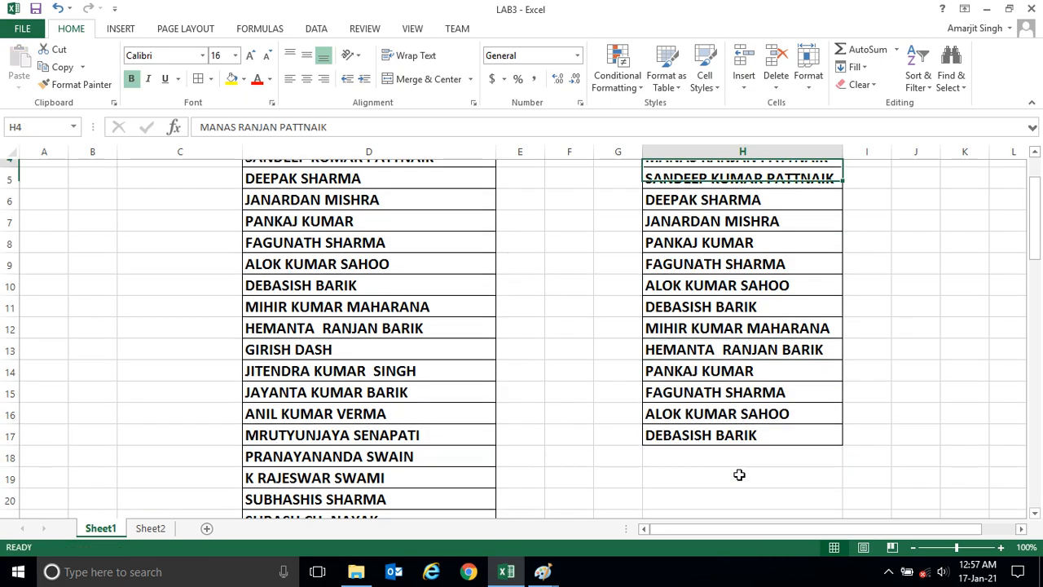
scroll("up", 3)
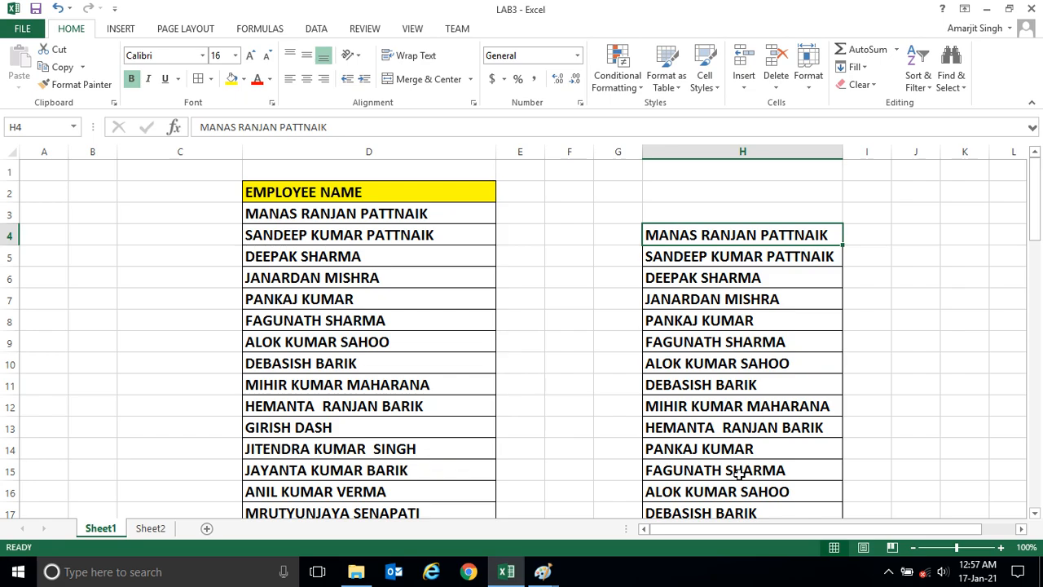